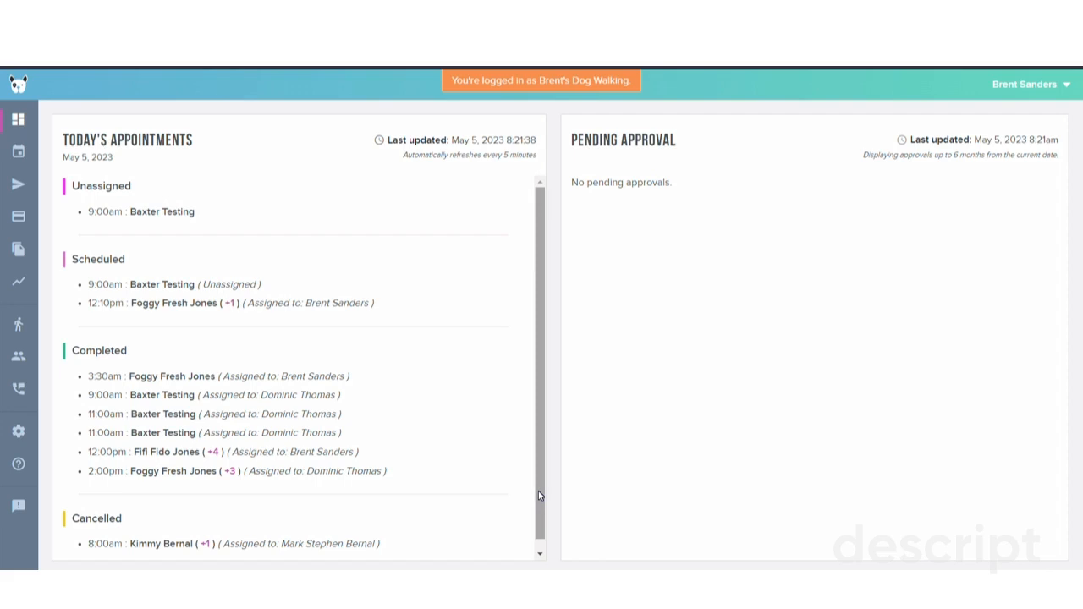
{"action": "left_click", "coordinate": [17, 348]}
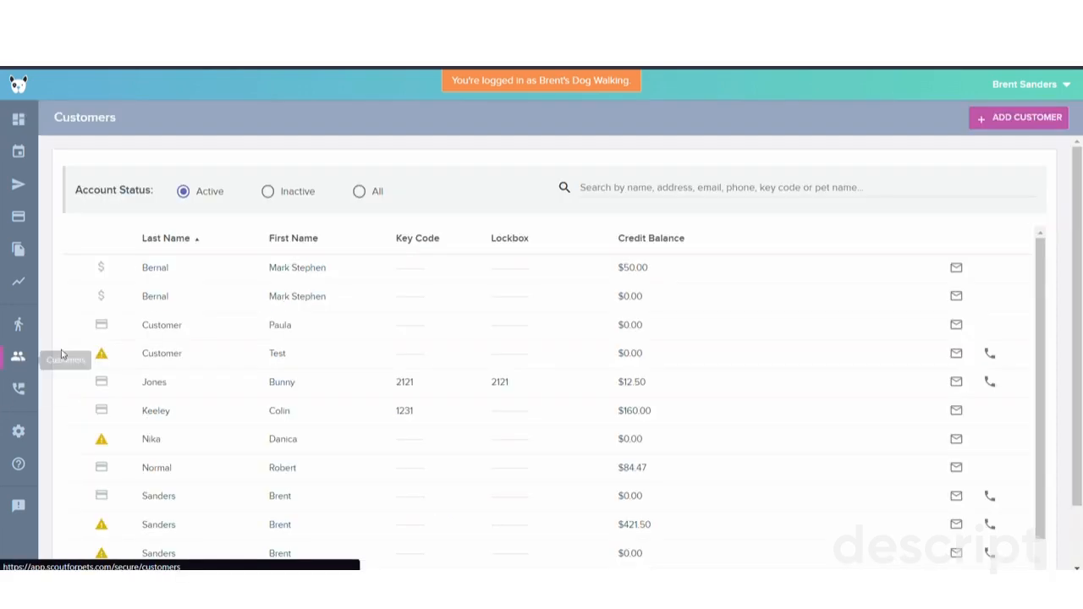
{"action": "mouse_move", "coordinate": [81, 345]}
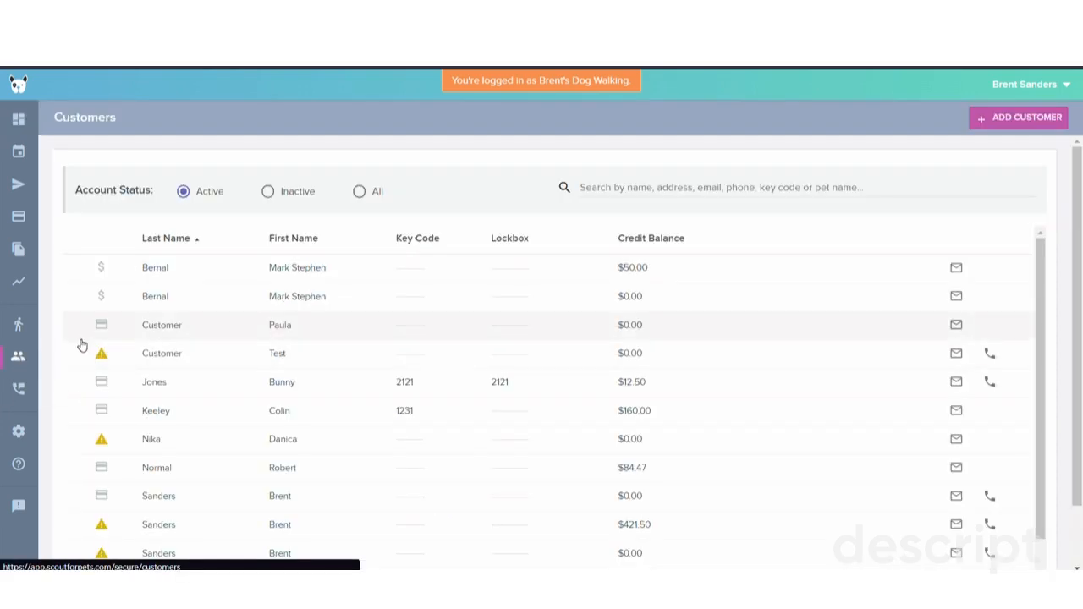
{"action": "left_click", "coordinate": [156, 267]}
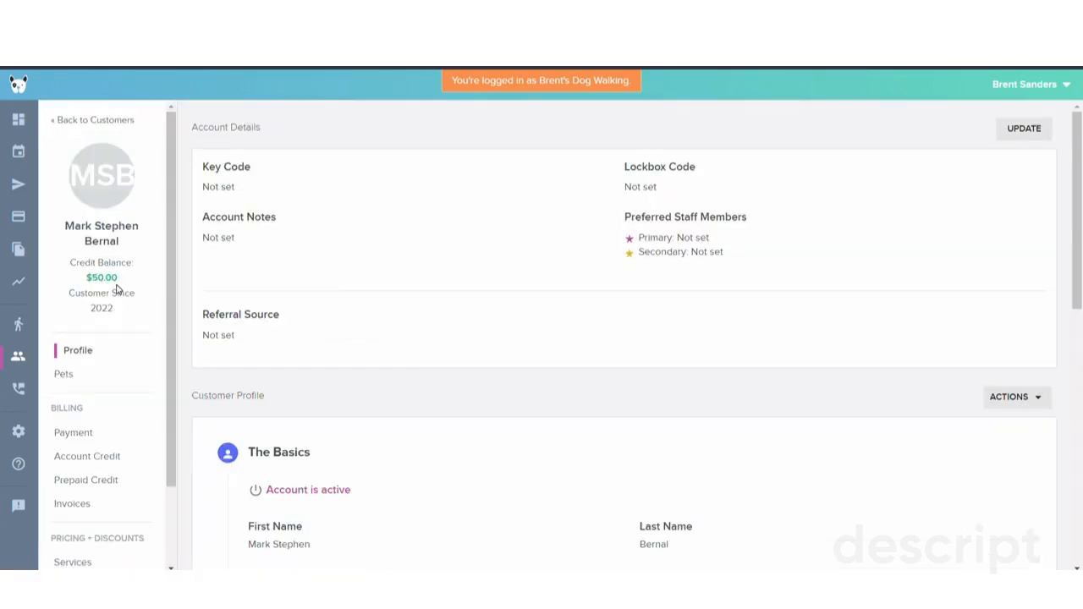
{"action": "scroll", "scroll_direction": "down", "scroll_amount": 3}
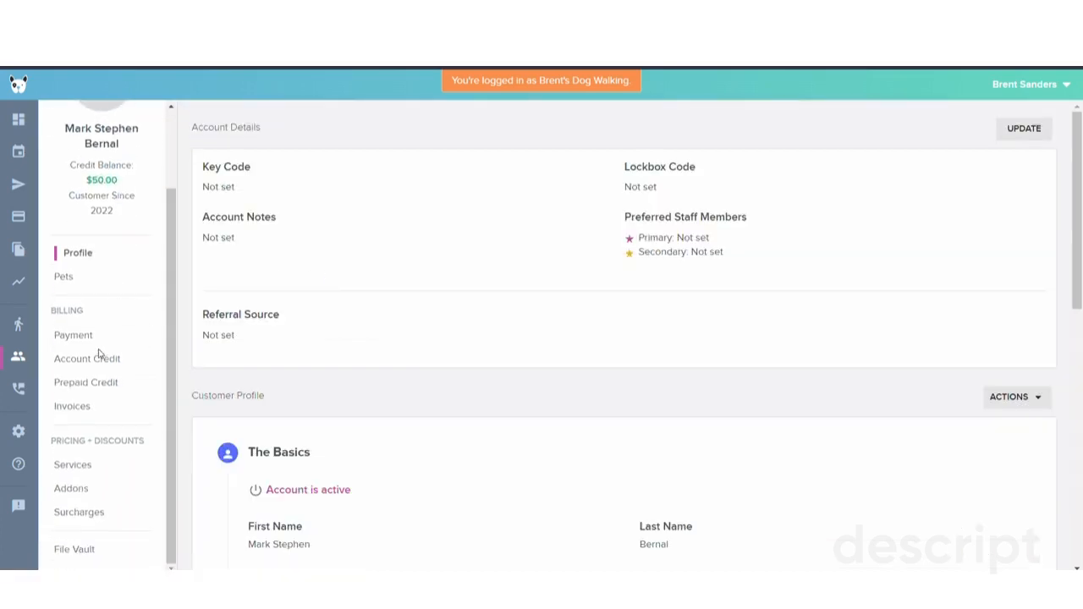
Step: Delete the Codeworx .docx from the File Vault, leaving picture.jpg and Hire the right people.jpg
{"action": "left_click", "coordinate": [75, 550]}
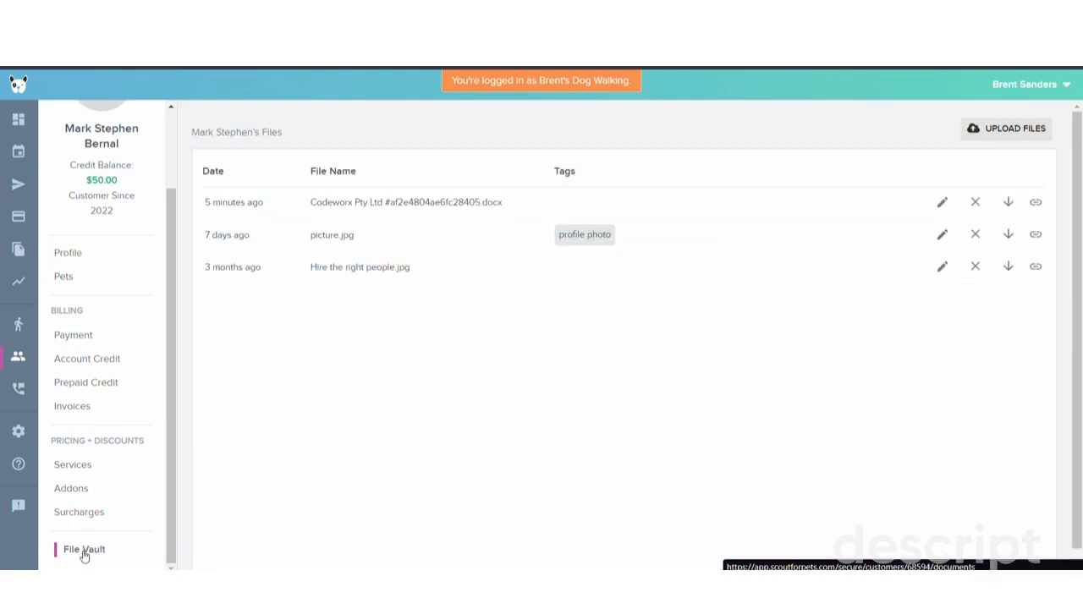
{"action": "mouse_move", "coordinate": [308, 249]}
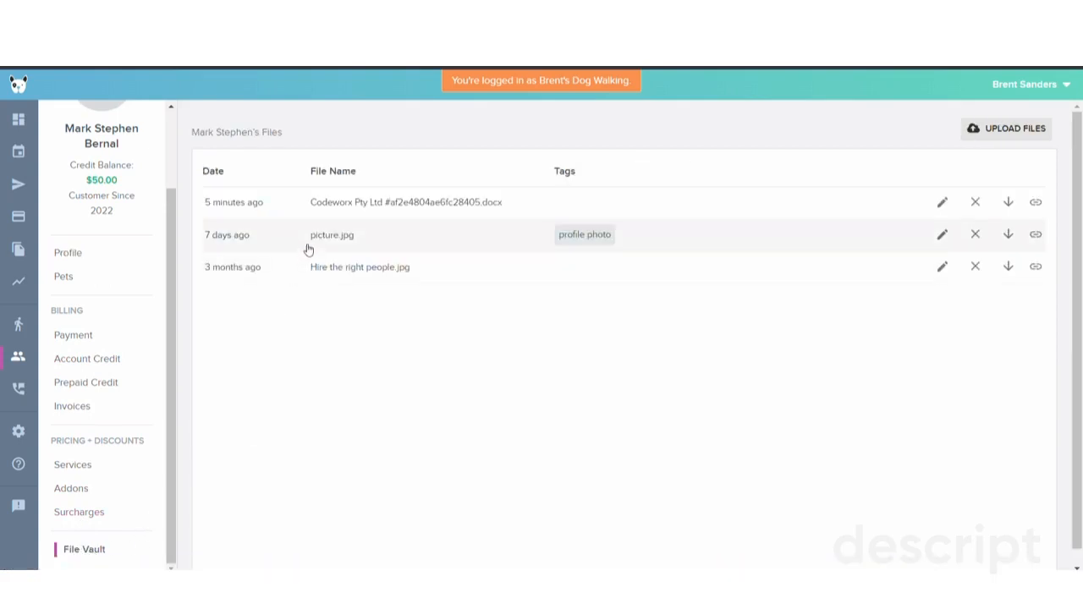
{"action": "mouse_move", "coordinate": [460, 232]}
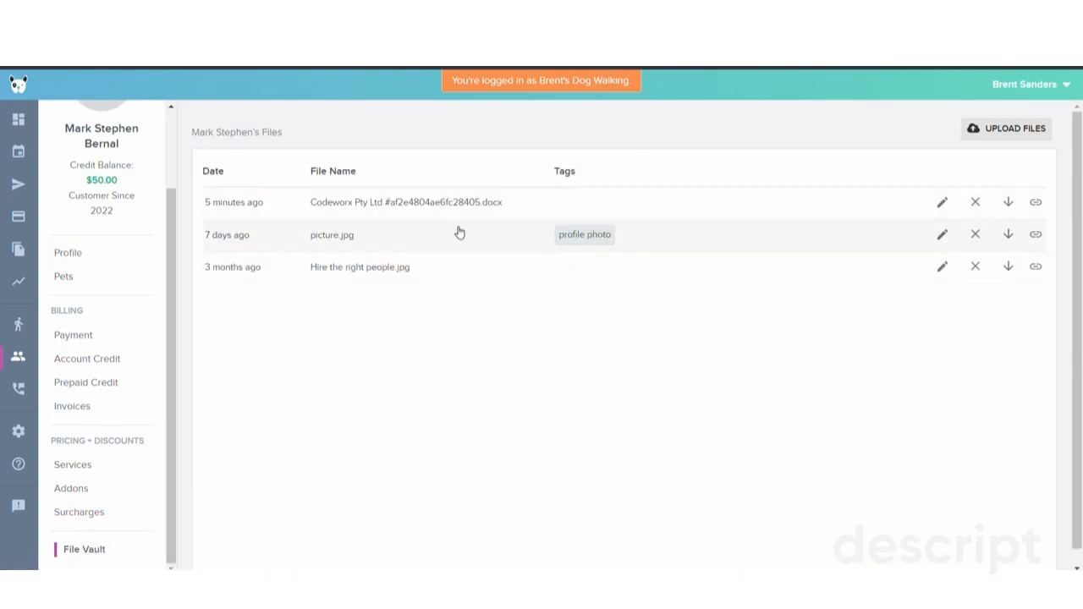
{"action": "left_click", "coordinate": [975, 203]}
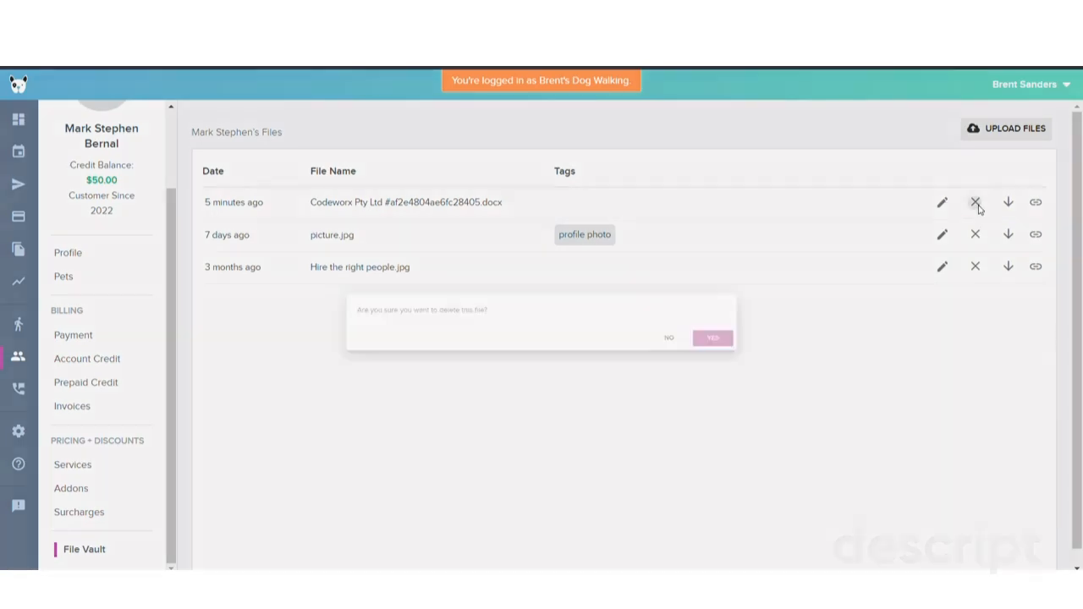
{"action": "left_click", "coordinate": [712, 336]}
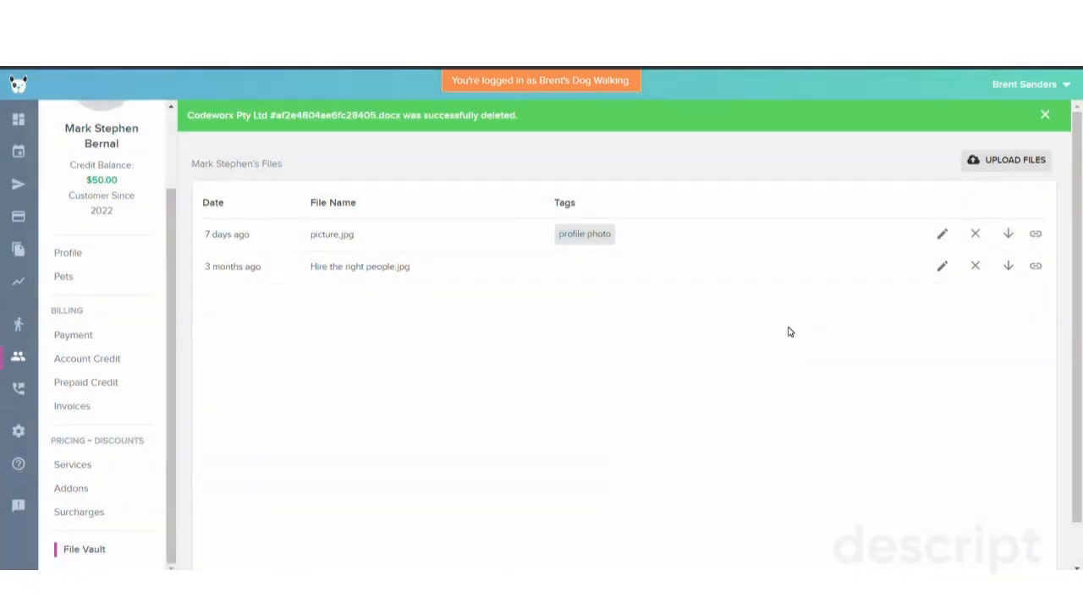
{"action": "mouse_move", "coordinate": [1078, 88]}
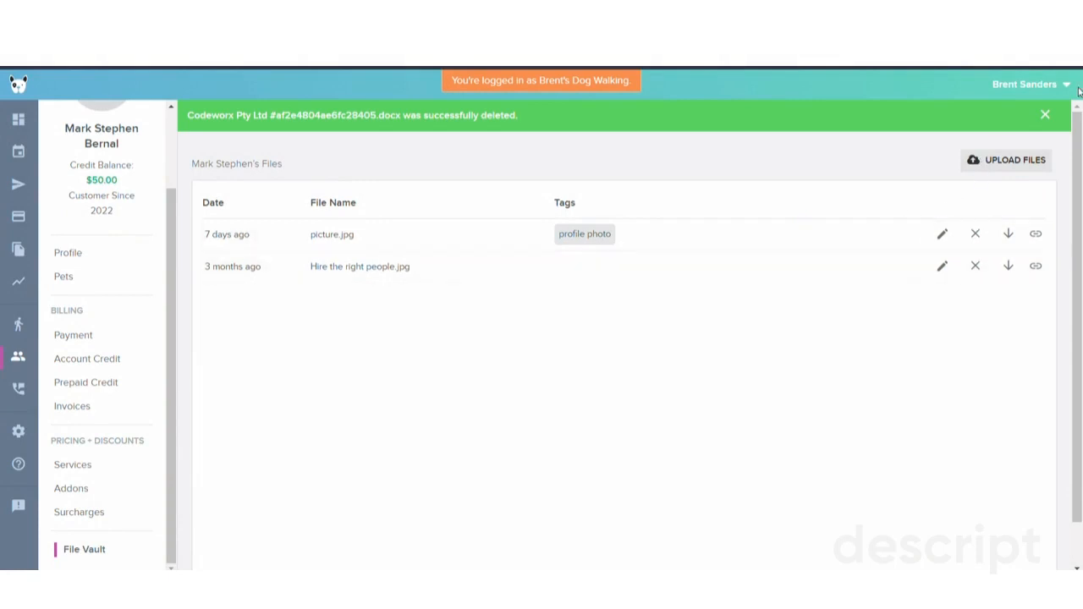
Step: Dismiss the deletion notice and choose the Codeworx Word file from Documents for re-upload
{"action": "left_click", "coordinate": [1045, 114]}
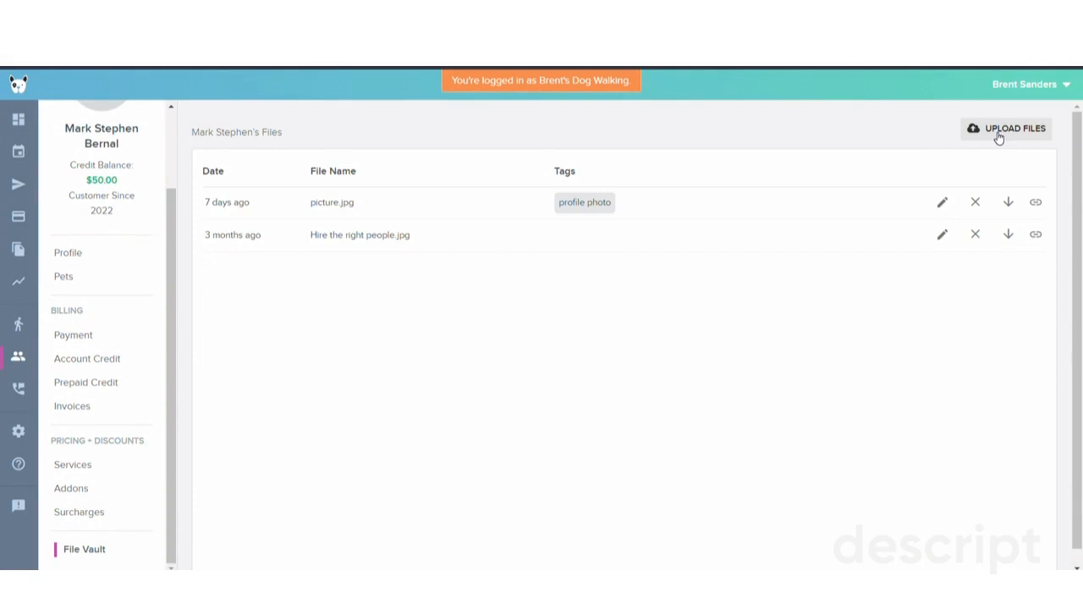
{"action": "left_click", "coordinate": [1005, 129]}
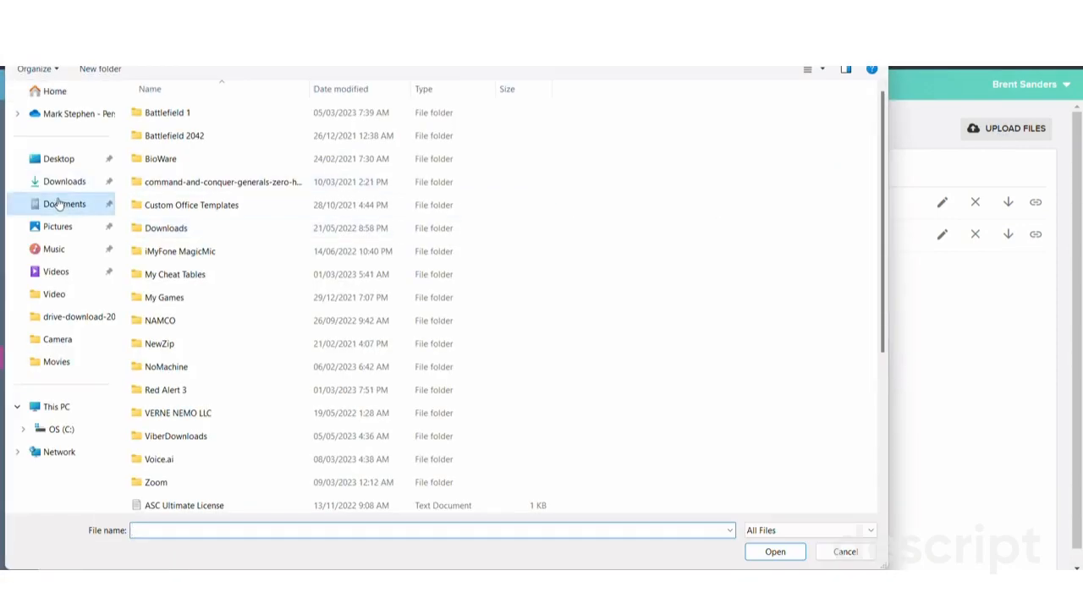
{"action": "scroll", "scroll_direction": "down", "scroll_amount": 3}
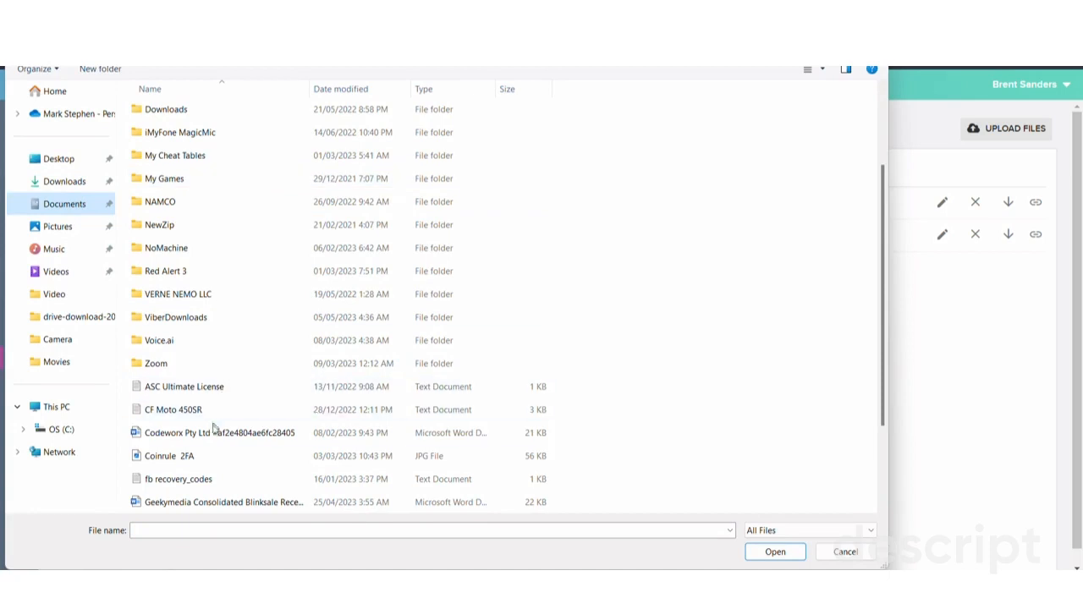
{"action": "left_click", "coordinate": [845, 552]}
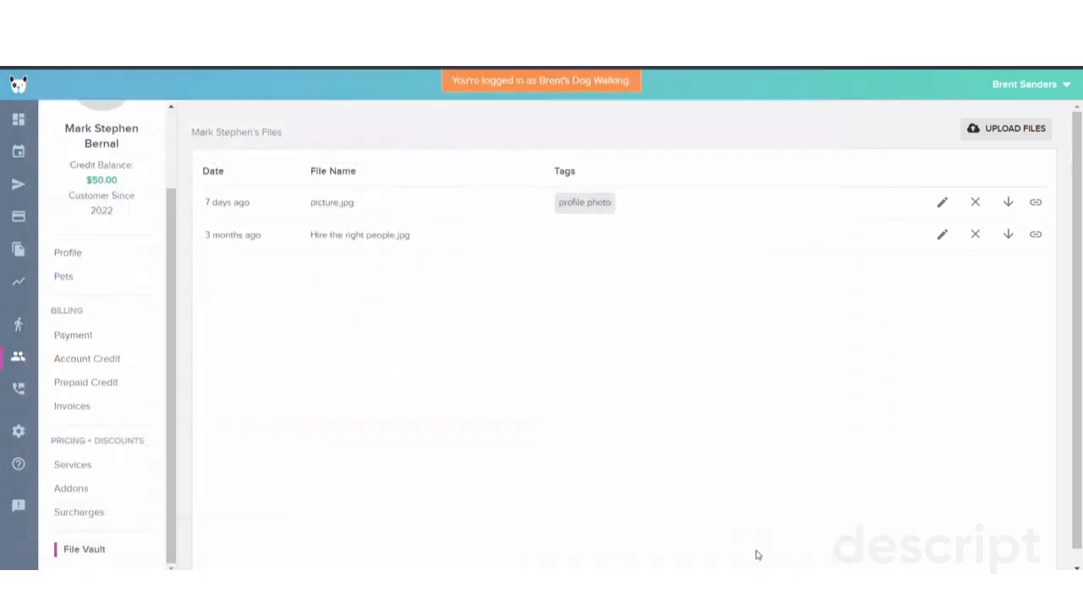
{"action": "mouse_move", "coordinate": [346, 201]}
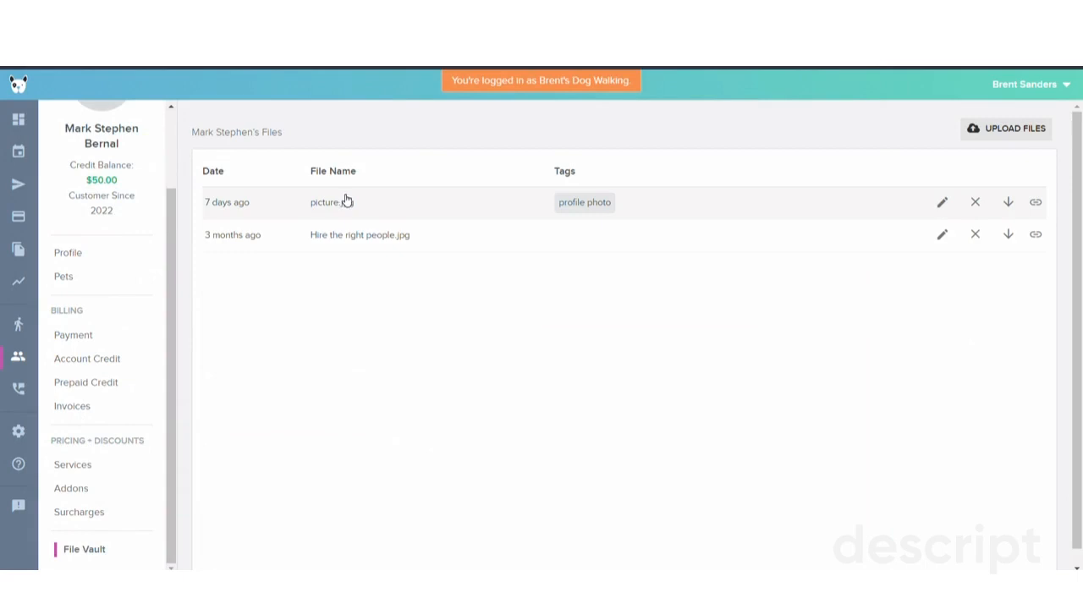
{"action": "mouse_move", "coordinate": [349, 202]}
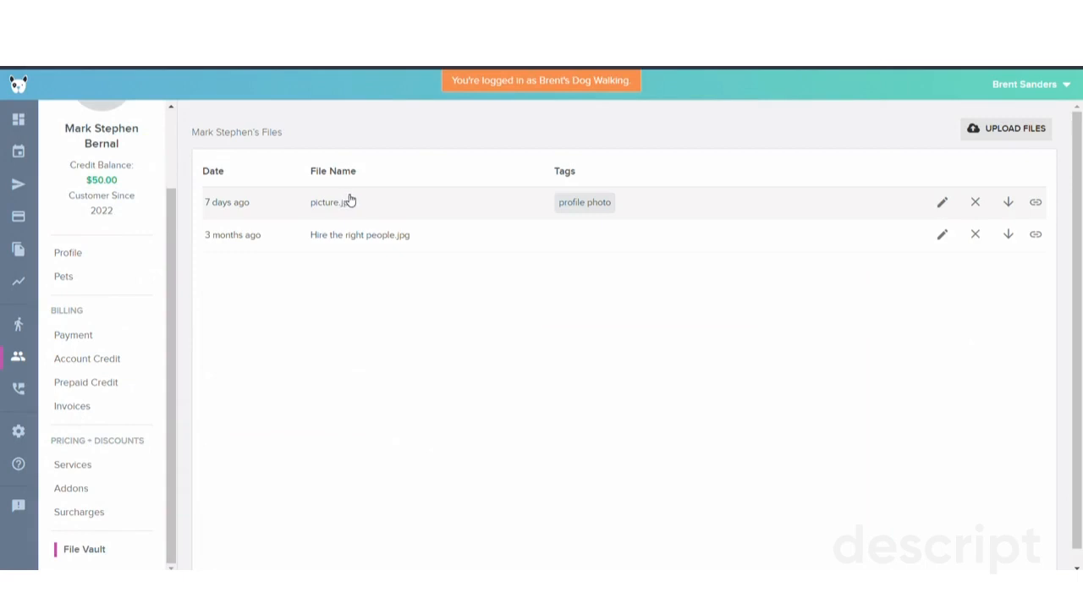
{"action": "mouse_move", "coordinate": [352, 200]}
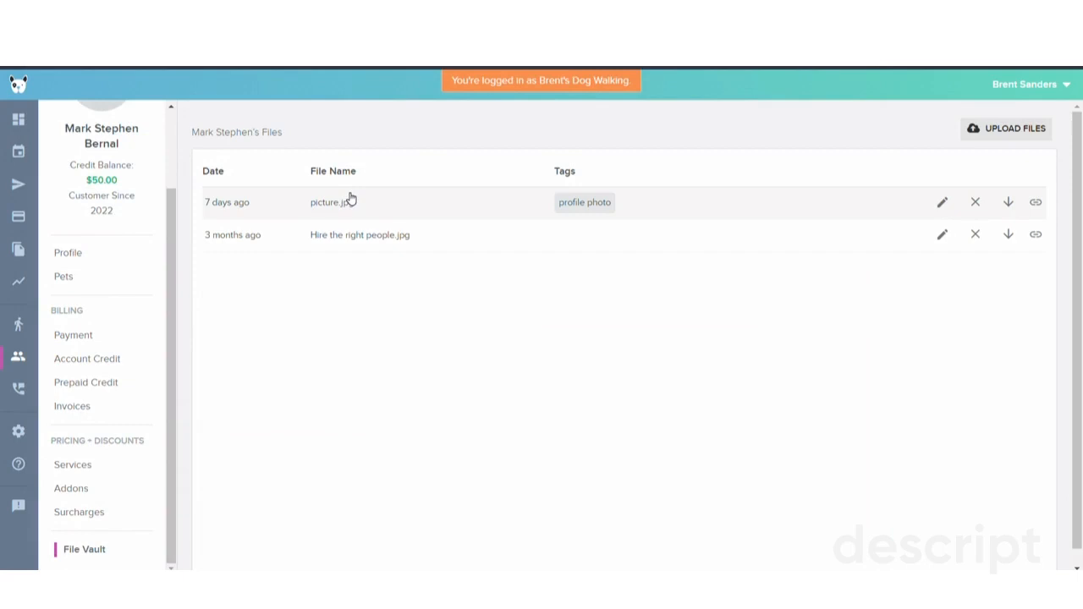
{"action": "mouse_move", "coordinate": [423, 282]}
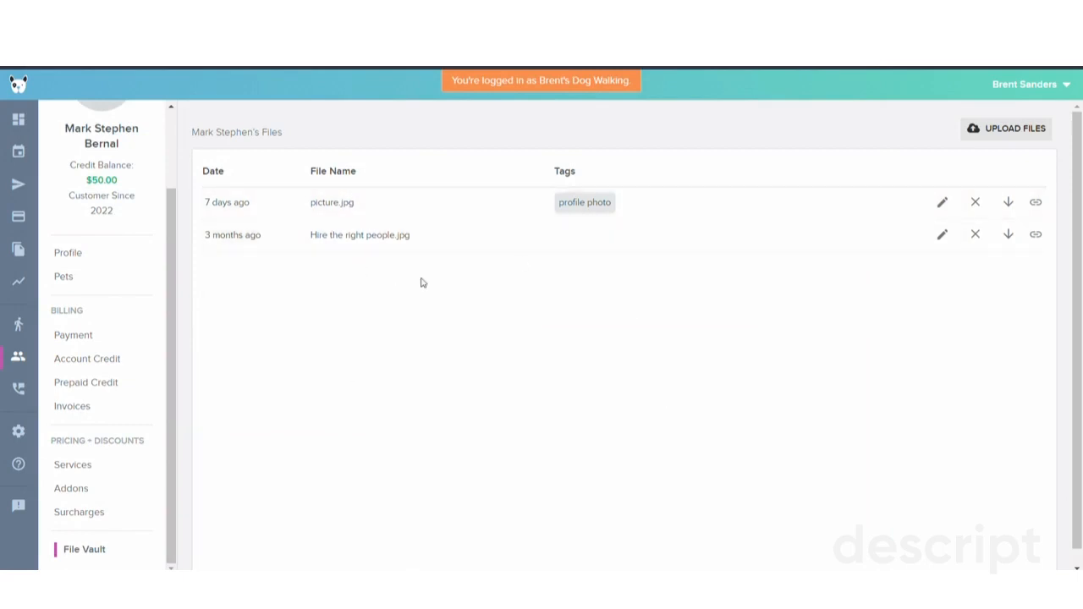
{"action": "mouse_move", "coordinate": [456, 271]}
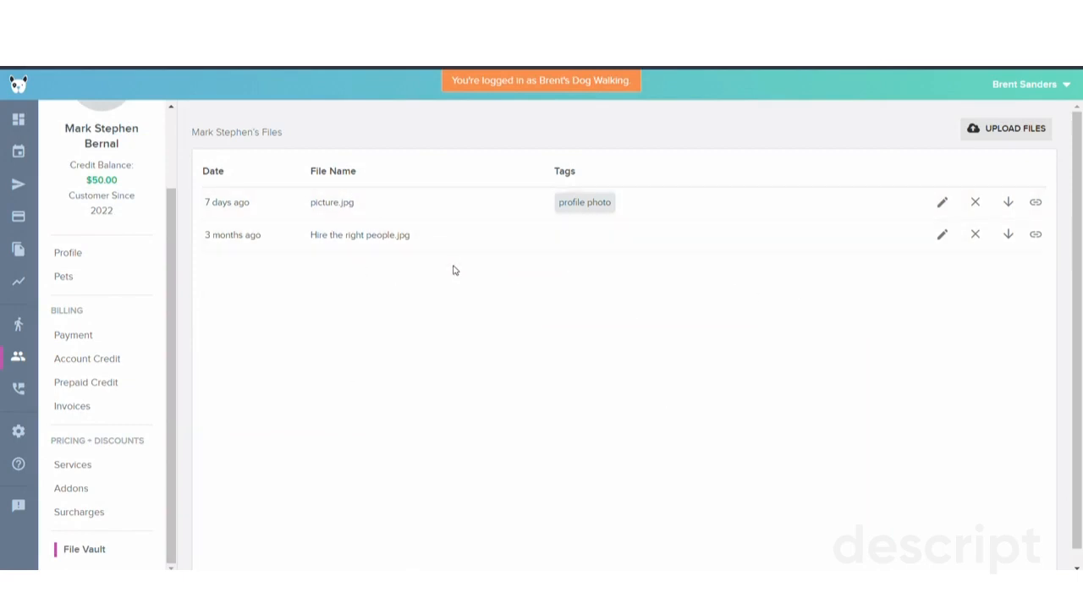
{"action": "mouse_move", "coordinate": [459, 267]}
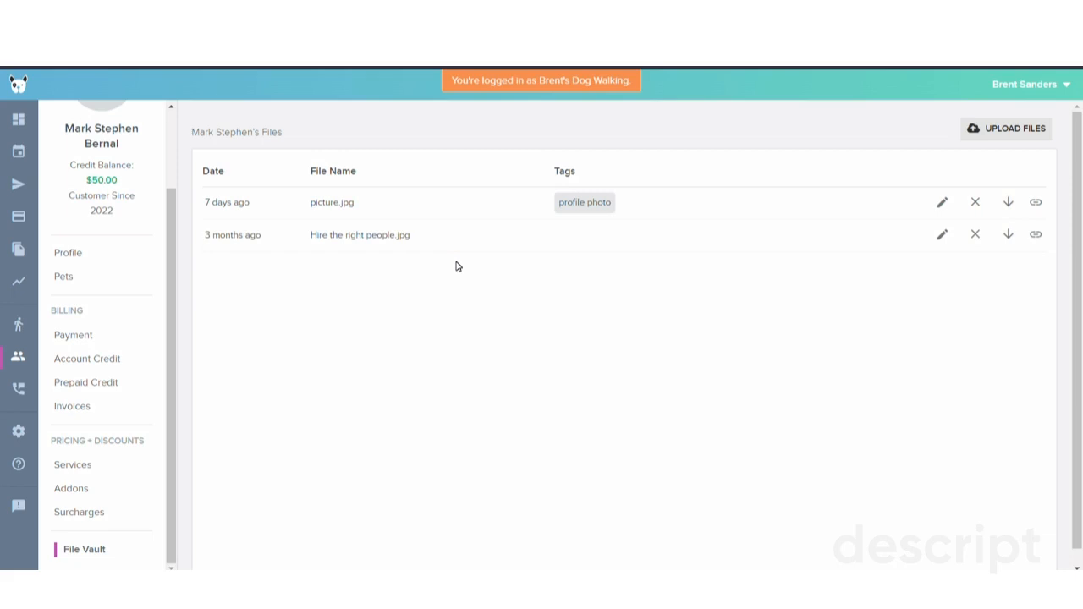
{"action": "mouse_move", "coordinate": [389, 254]}
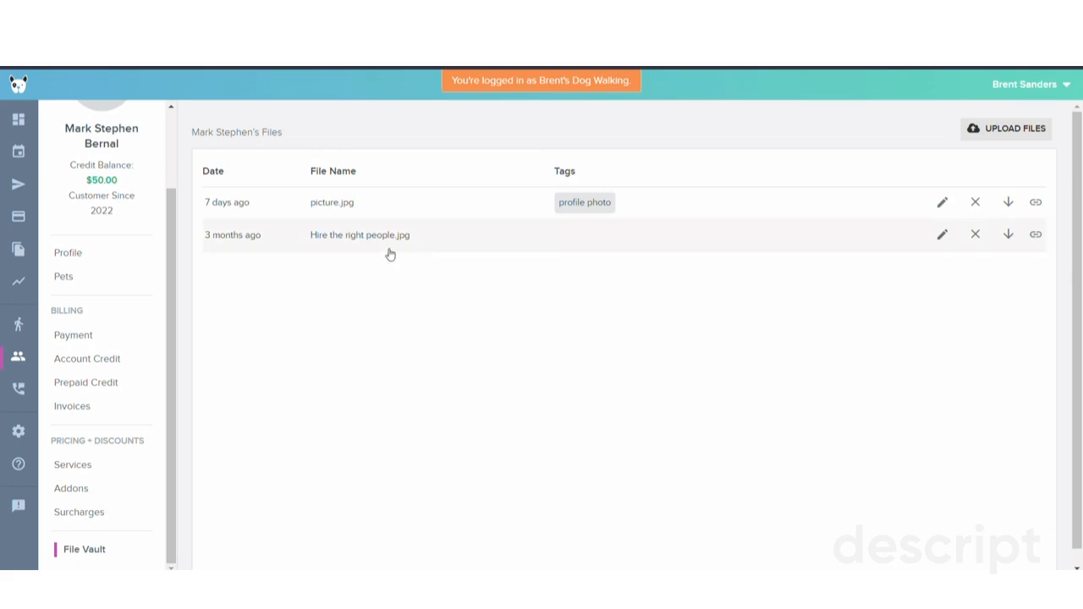
{"action": "mouse_move", "coordinate": [312, 257]}
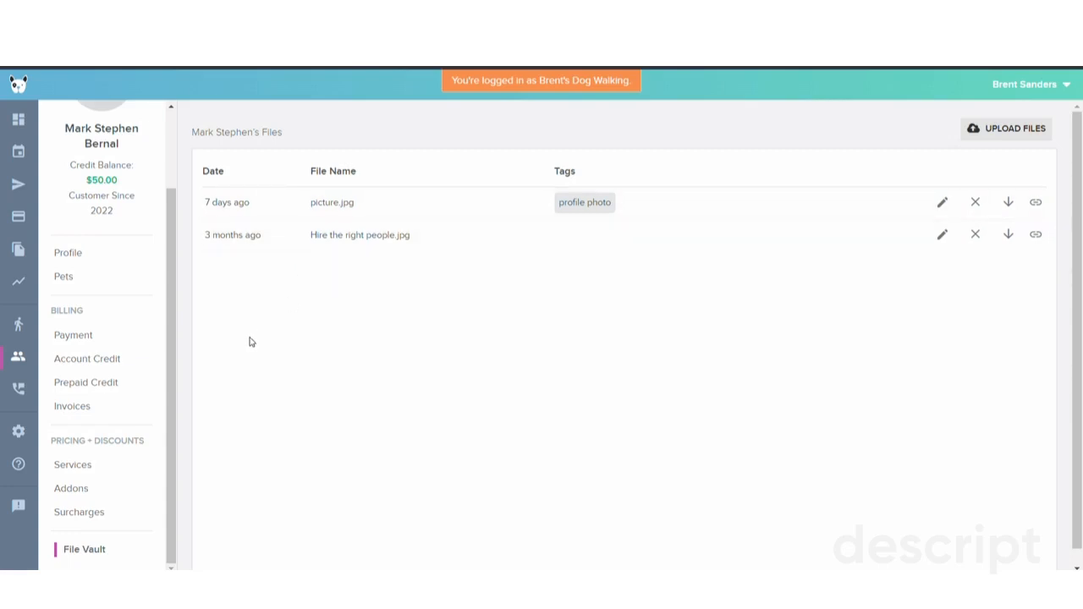
{"action": "mouse_move", "coordinate": [313, 209]}
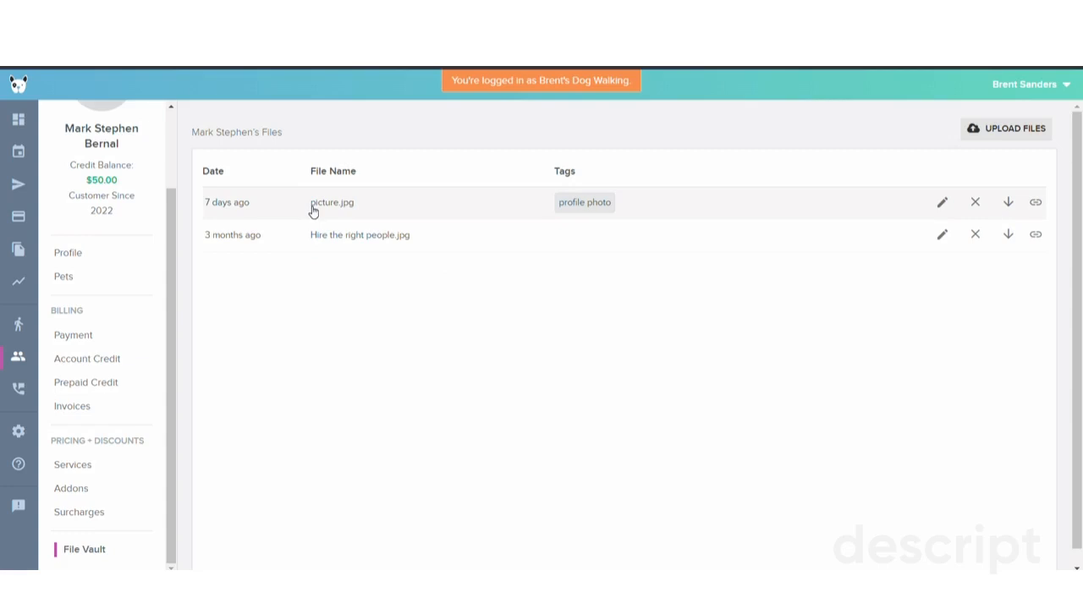
{"action": "mouse_move", "coordinate": [379, 252]}
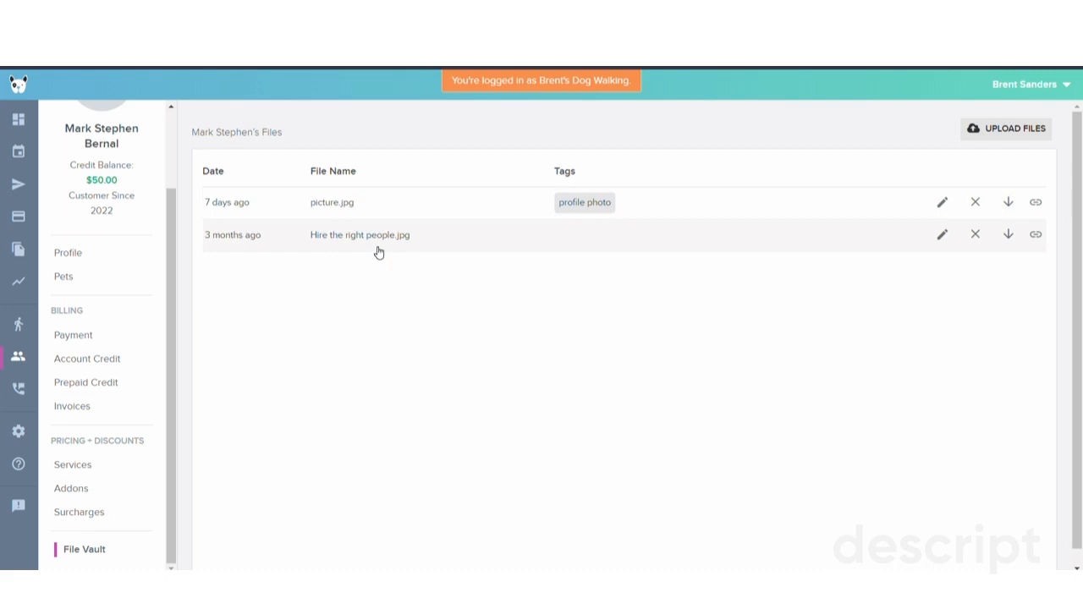
{"action": "mouse_move", "coordinate": [375, 244]}
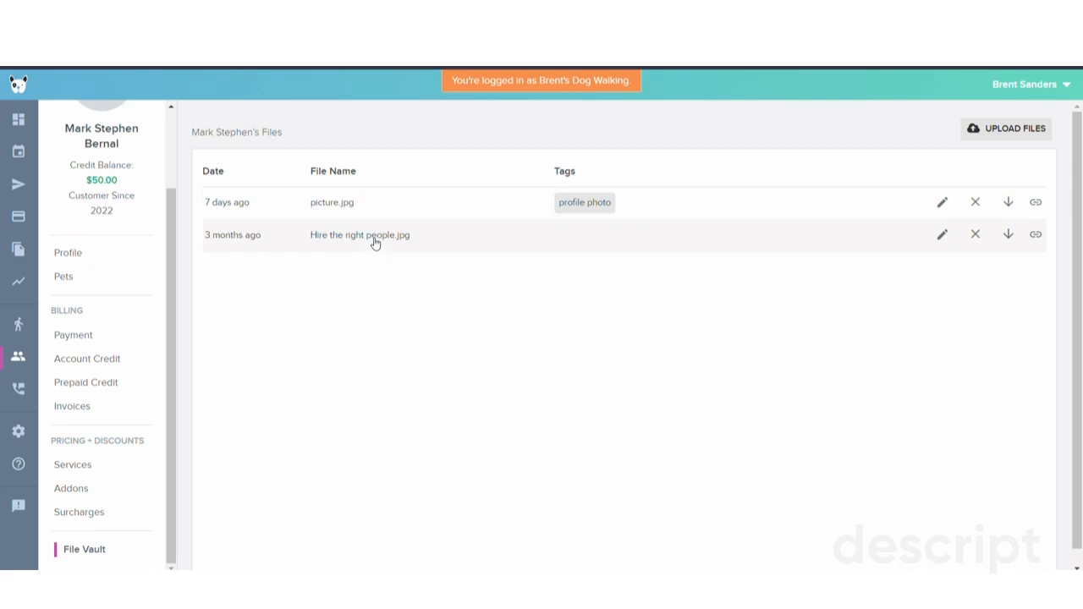
{"action": "mouse_move", "coordinate": [396, 196]}
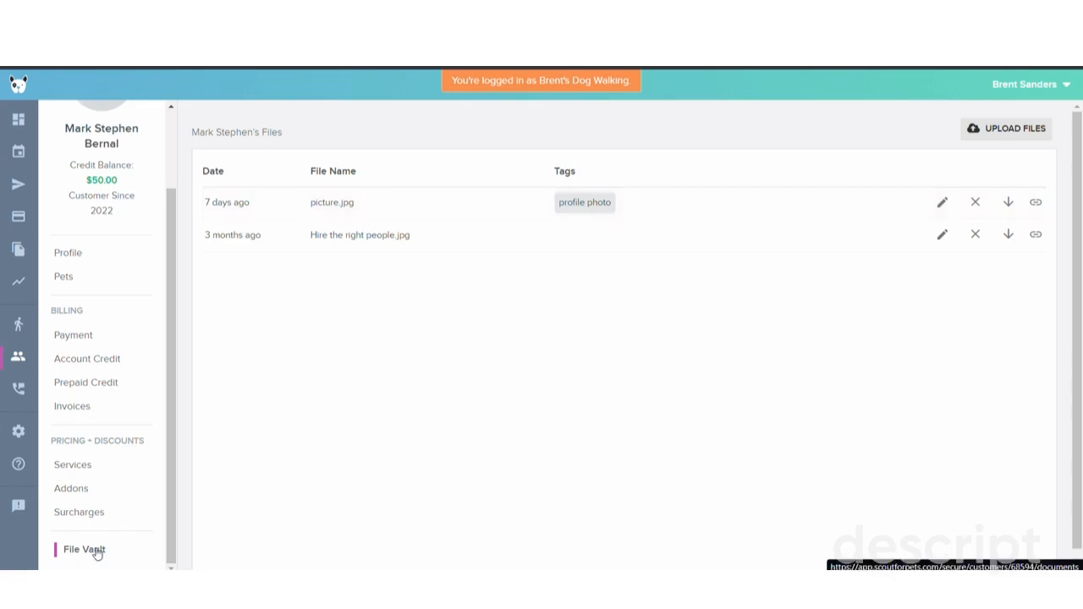
{"action": "mouse_move", "coordinate": [343, 321]}
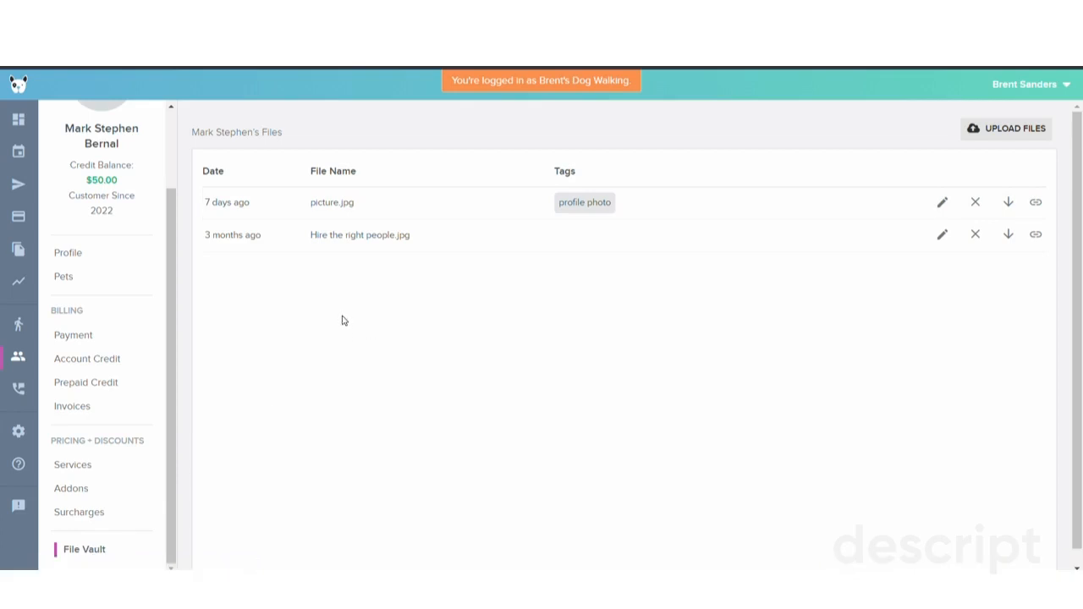
{"action": "mouse_move", "coordinate": [321, 318]}
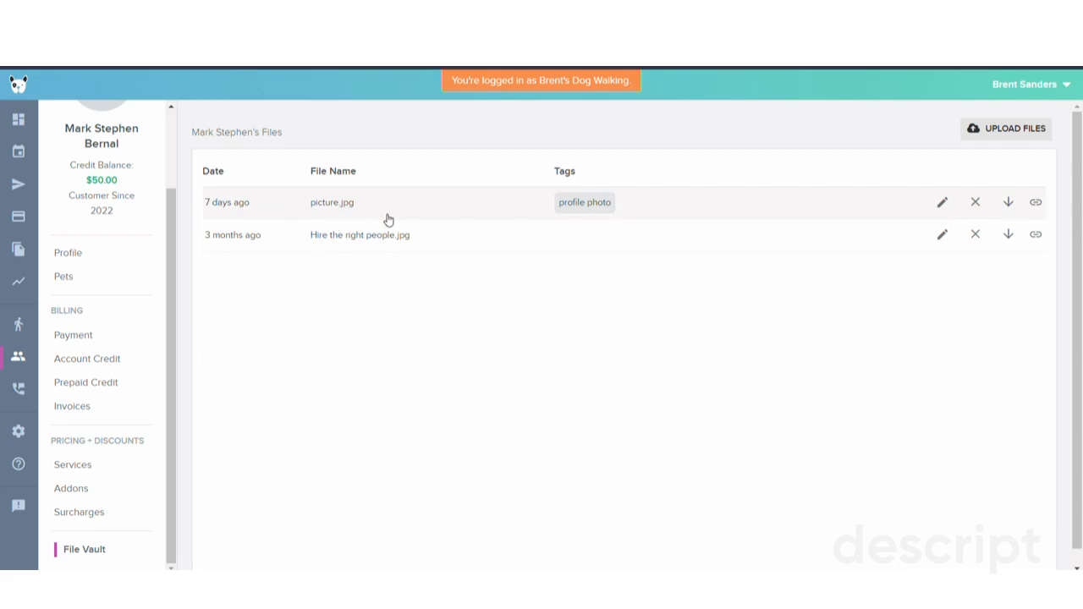
{"action": "mouse_move", "coordinate": [220, 486]}
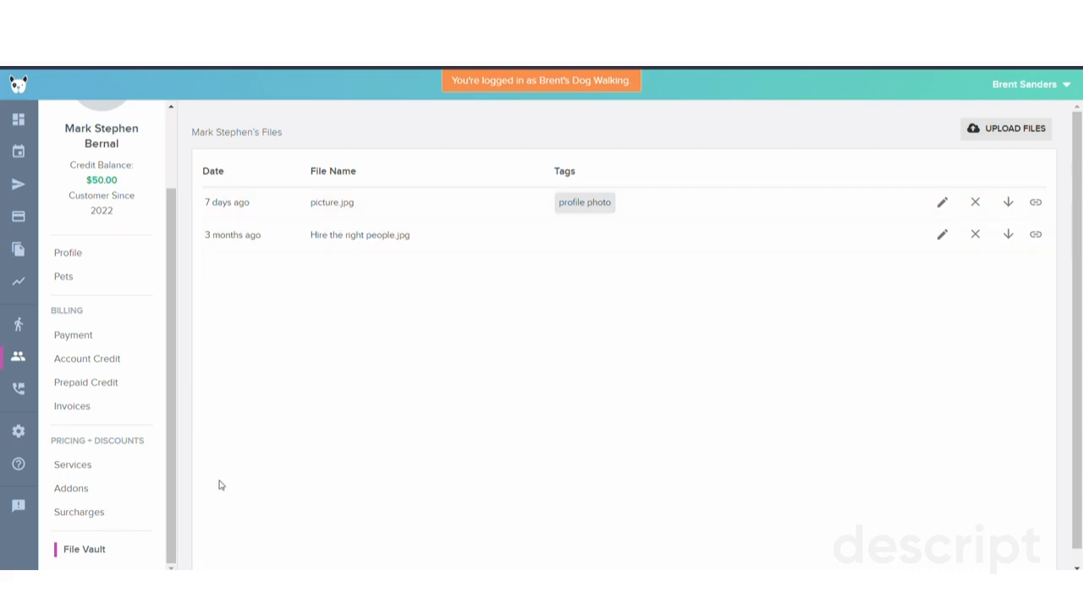
Step: Refresh the File Vault via Surcharges so the Codeworx .docx appears above the two images
{"action": "left_click", "coordinate": [78, 511]}
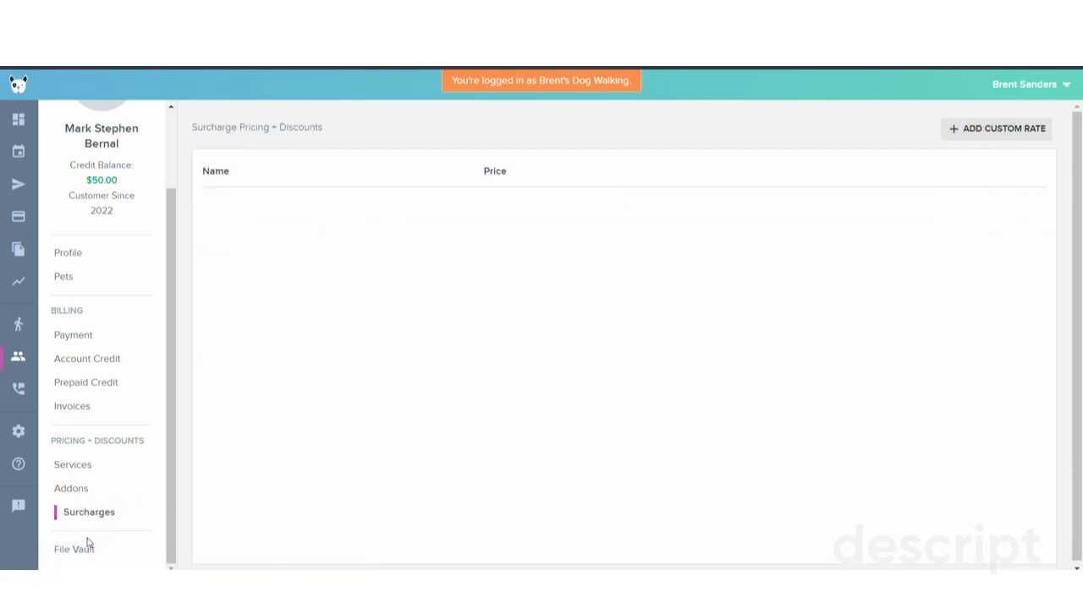
{"action": "left_click", "coordinate": [74, 548]}
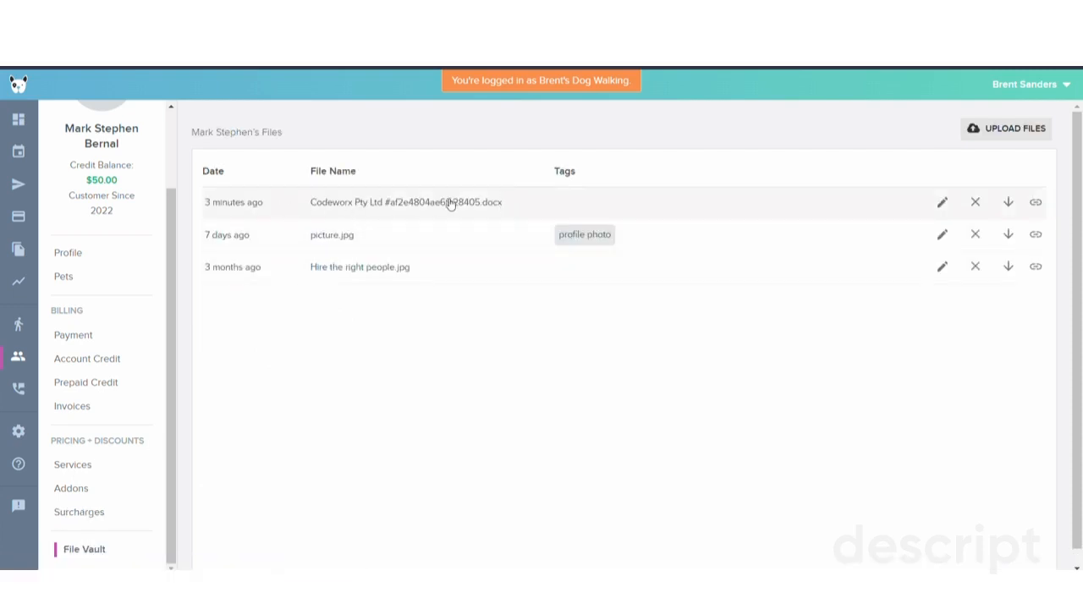
{"action": "mouse_move", "coordinate": [941, 203]}
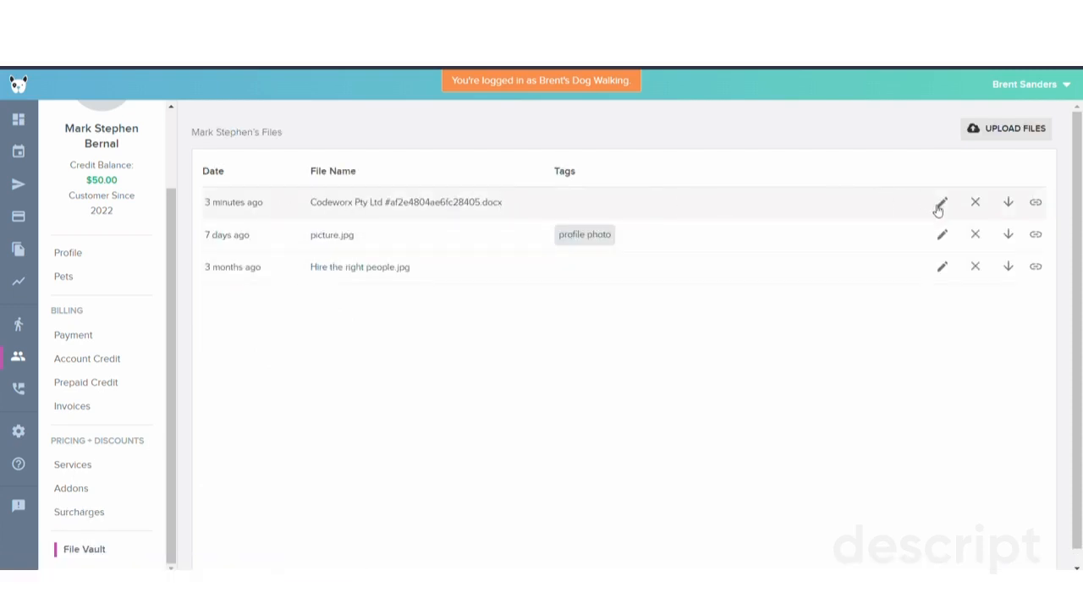
{"action": "mouse_move", "coordinate": [975, 204]}
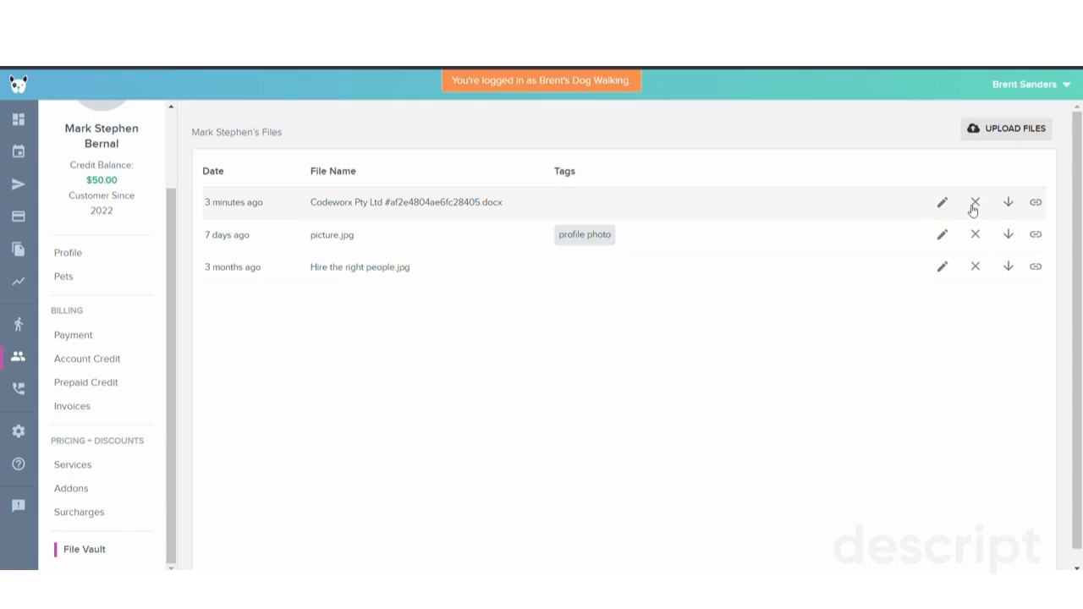
{"action": "mouse_move", "coordinate": [1009, 207]}
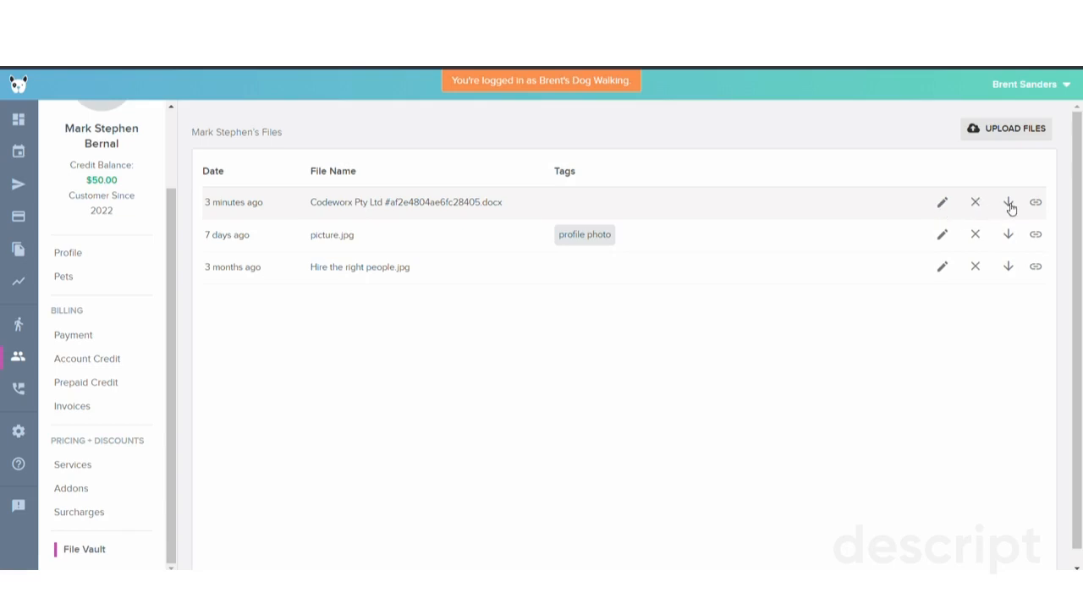
{"action": "mouse_move", "coordinate": [1043, 203]}
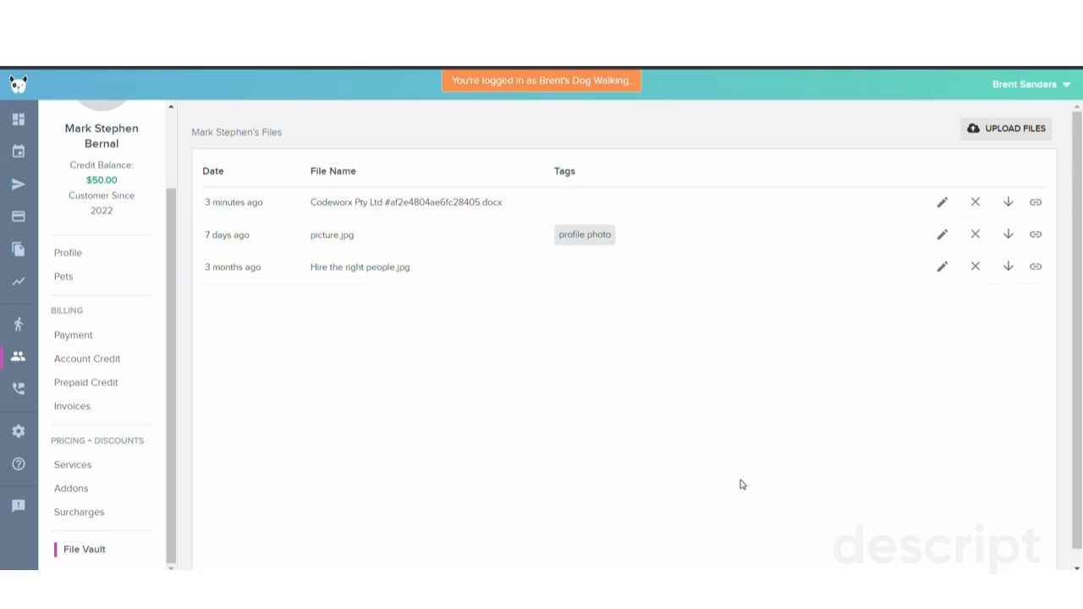
{"action": "mouse_move", "coordinate": [627, 447]}
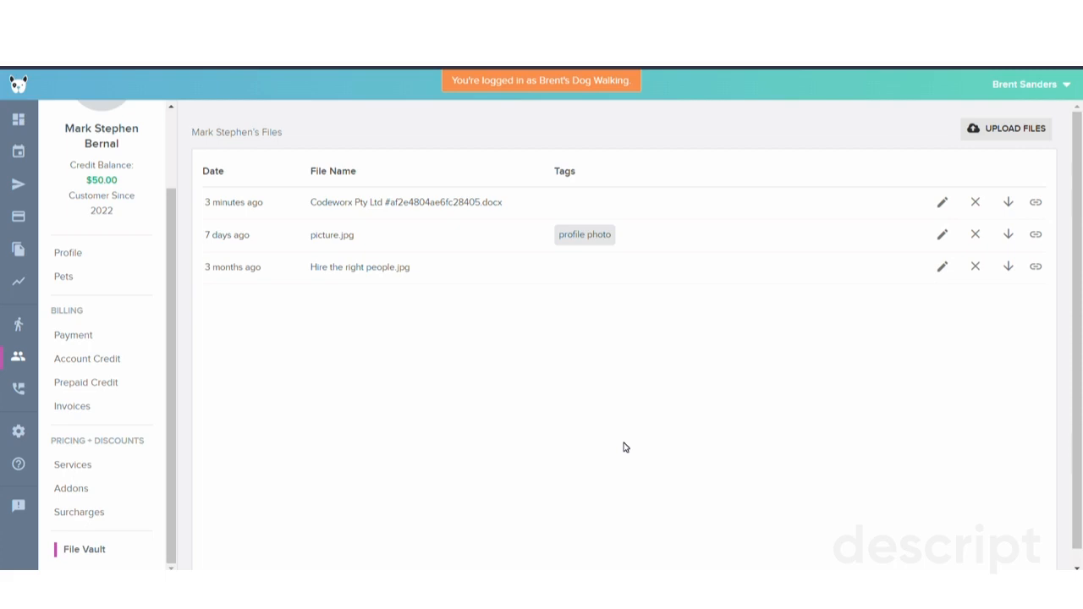